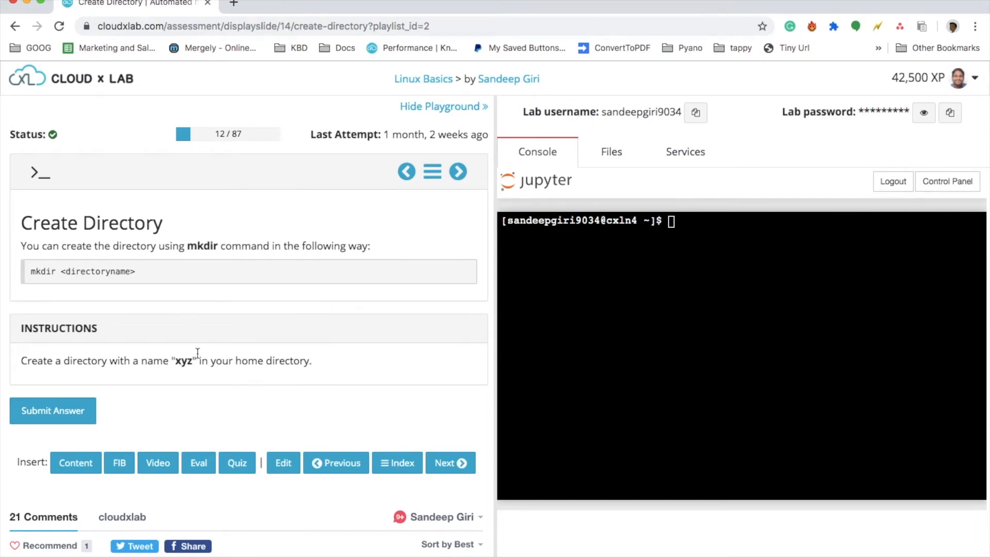
Step: Highlight 'home directory' in the Create Directory task instructions
double_click(184, 360)
type("pwd")
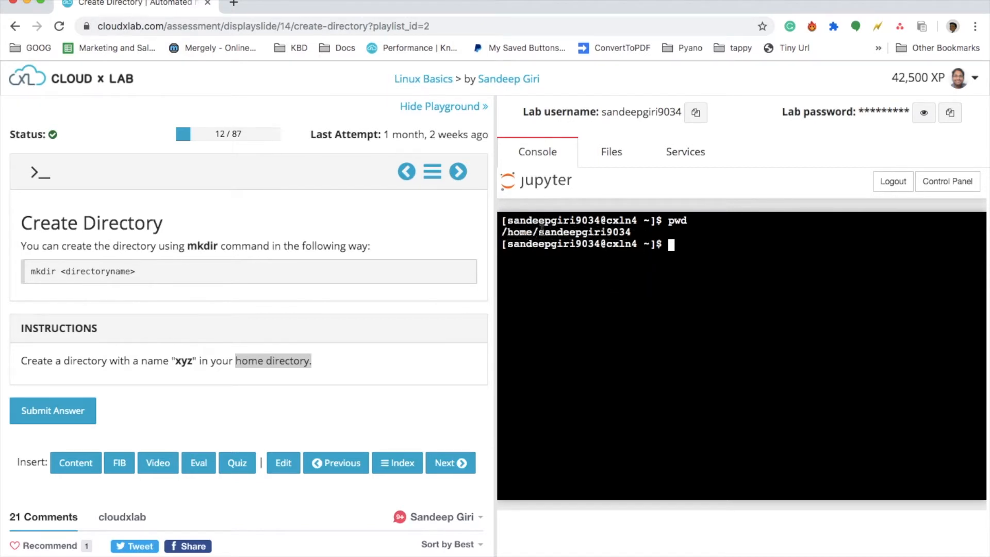
Step: Run mkdir xyz in the console and point out the 'File exists' error
double_click(517, 231)
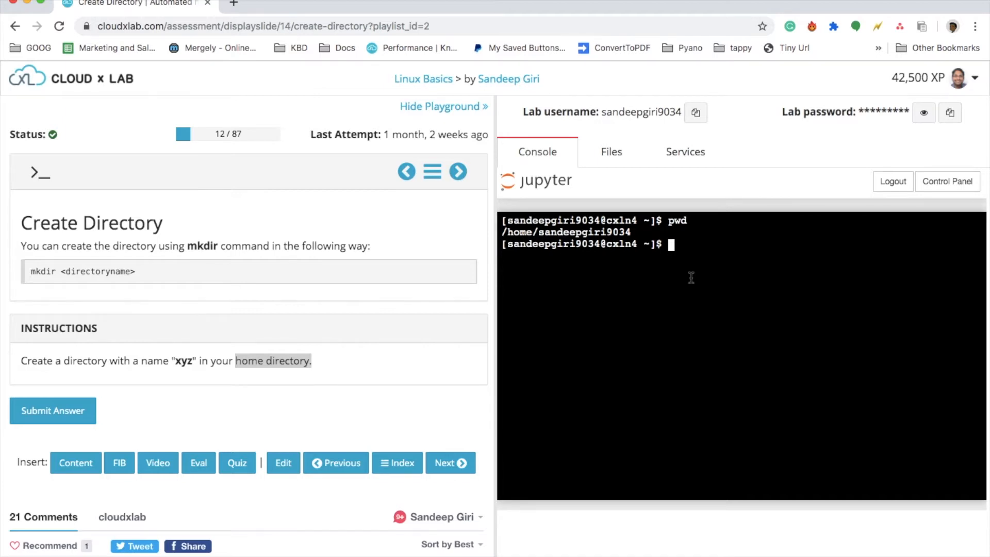
type("mk")
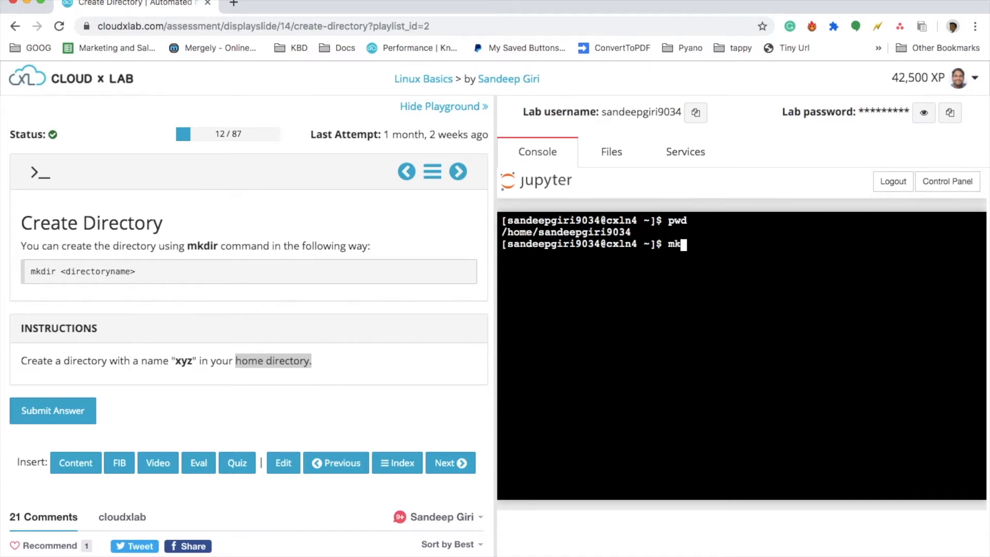
type("dir xyz")
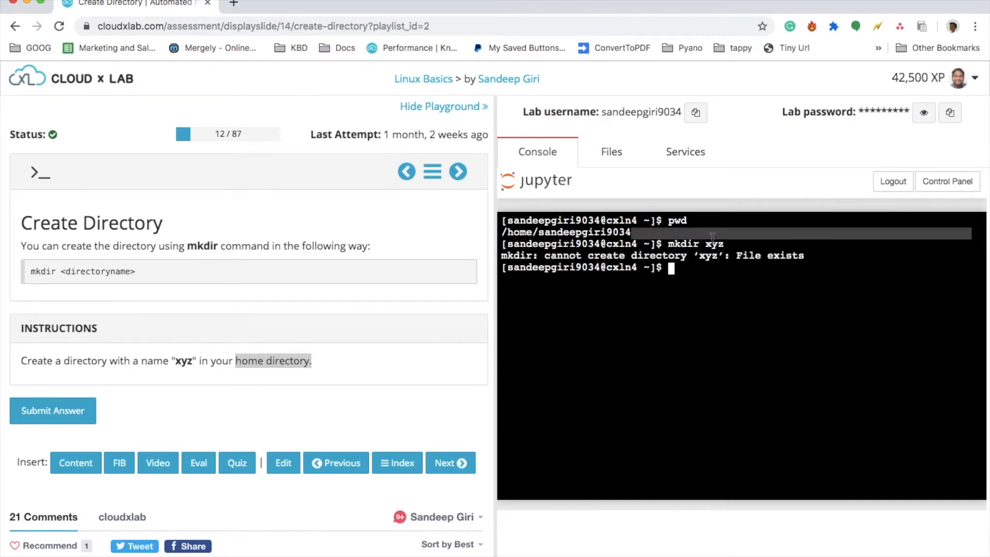
double_click(709, 244)
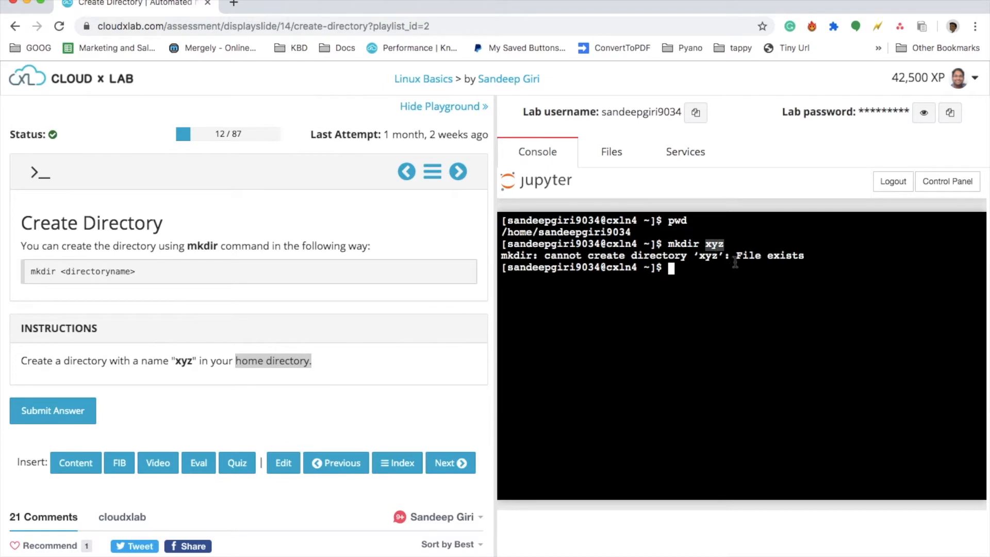
Step: Delete xyz with rm -r, recreate it with mkdir, and list it showing total 0
type("rm -r xyz")
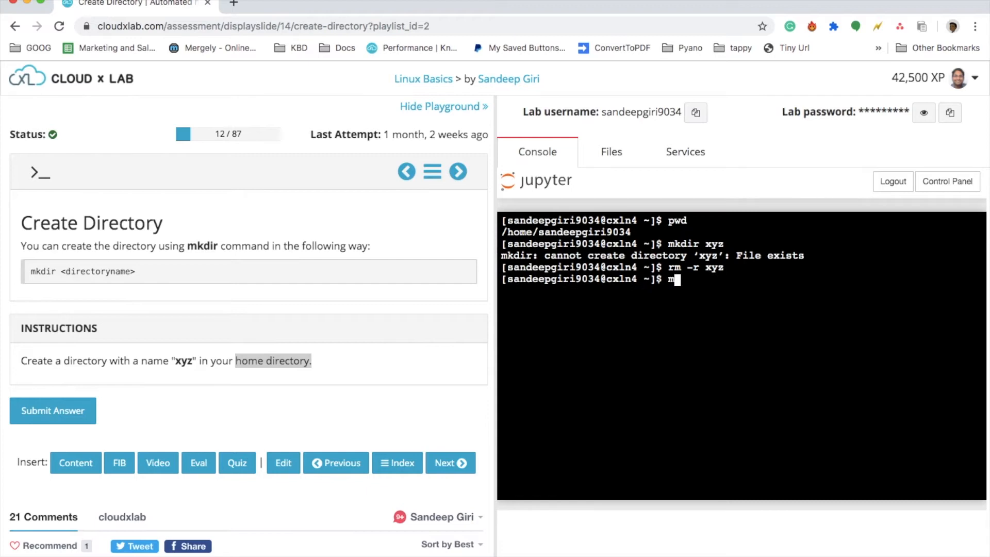
type("kdir xyz")
type("ls -l xyz")
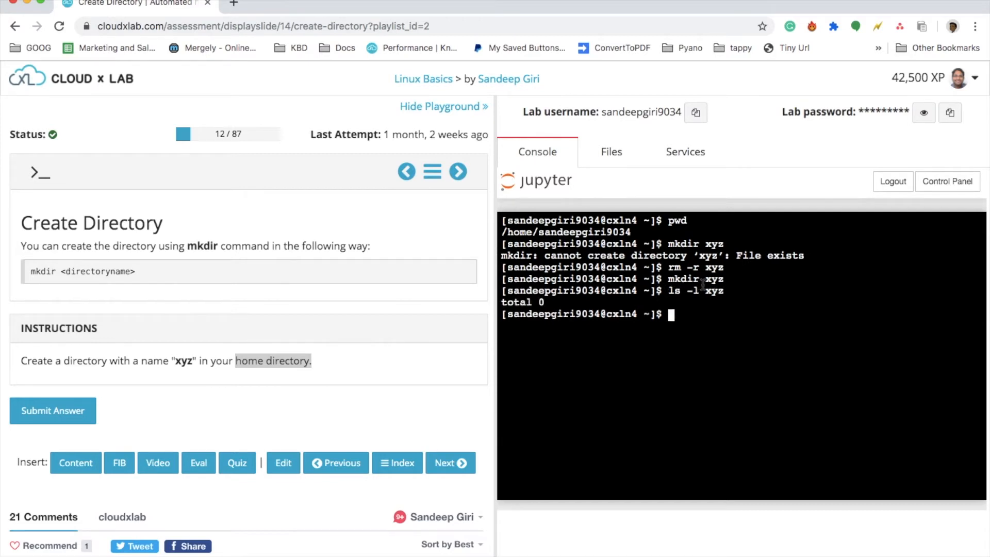
double_click(712, 290)
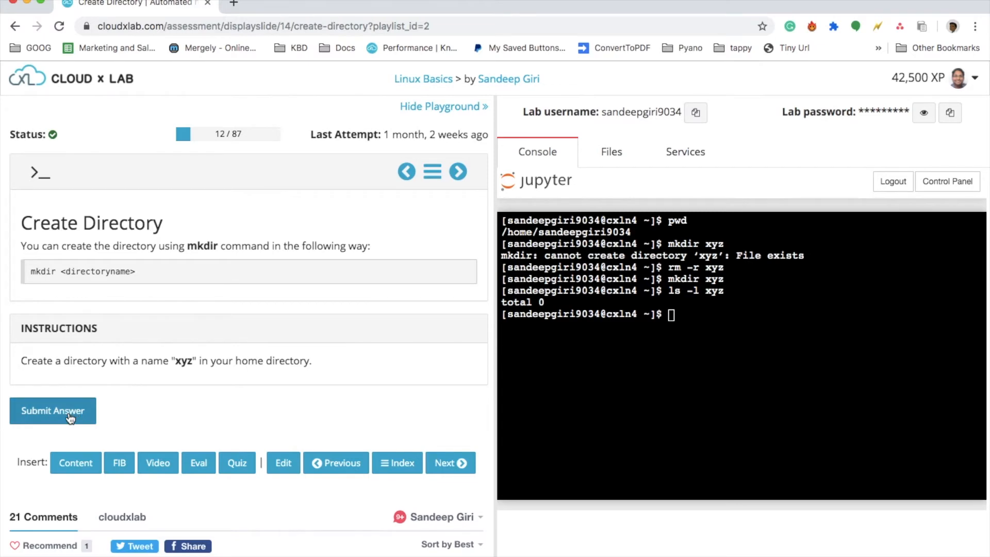
Step: Submit the answer and get the congratulations message for creating xyz
left_click(53, 410)
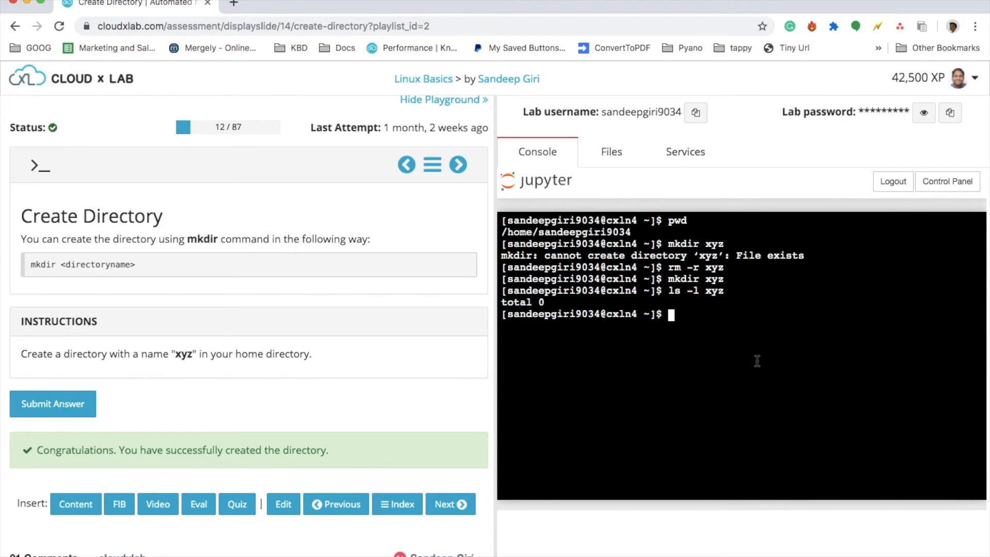
mouse_move(754, 353)
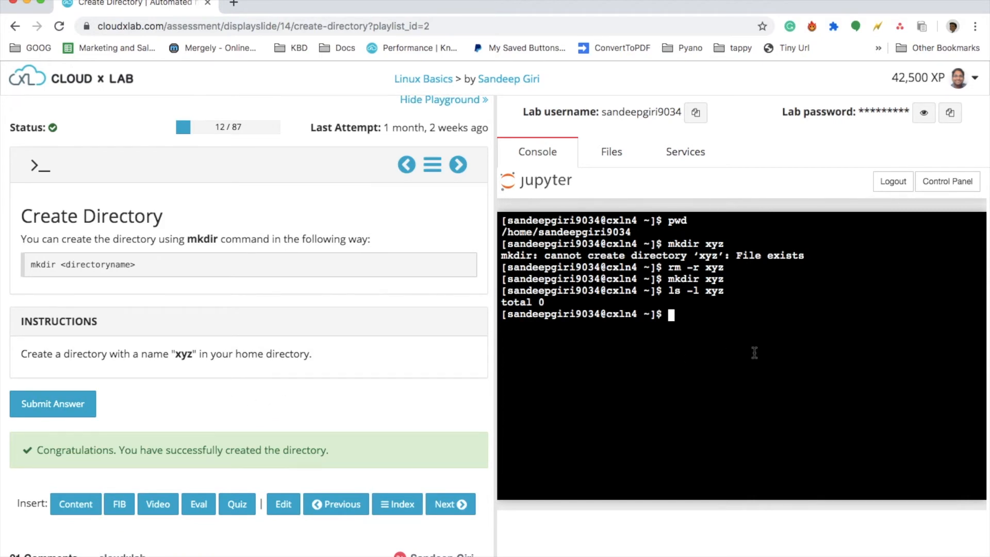
Step: Change to / and run mkdir xyz, getting permission denied, then cd back
type("cd")
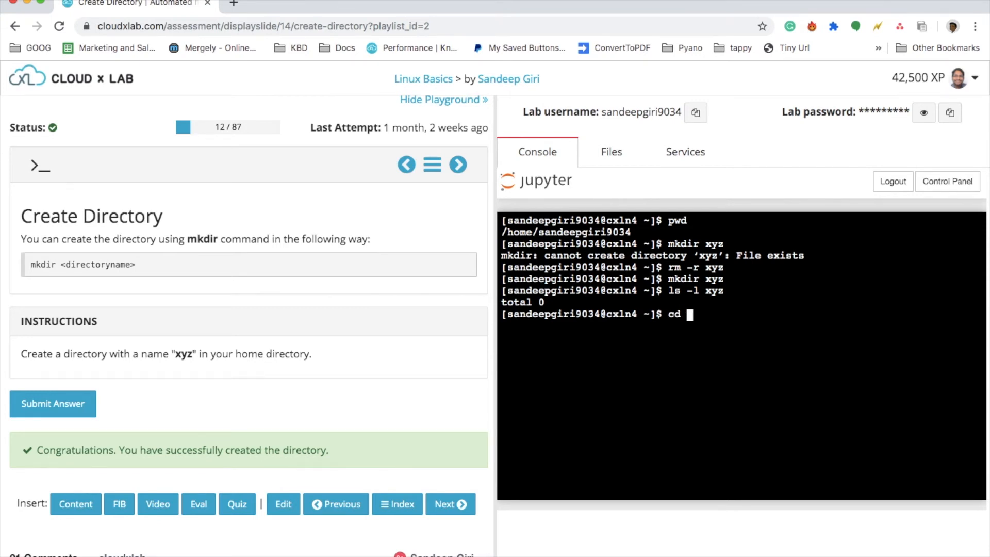
type("/")
type("pwd")
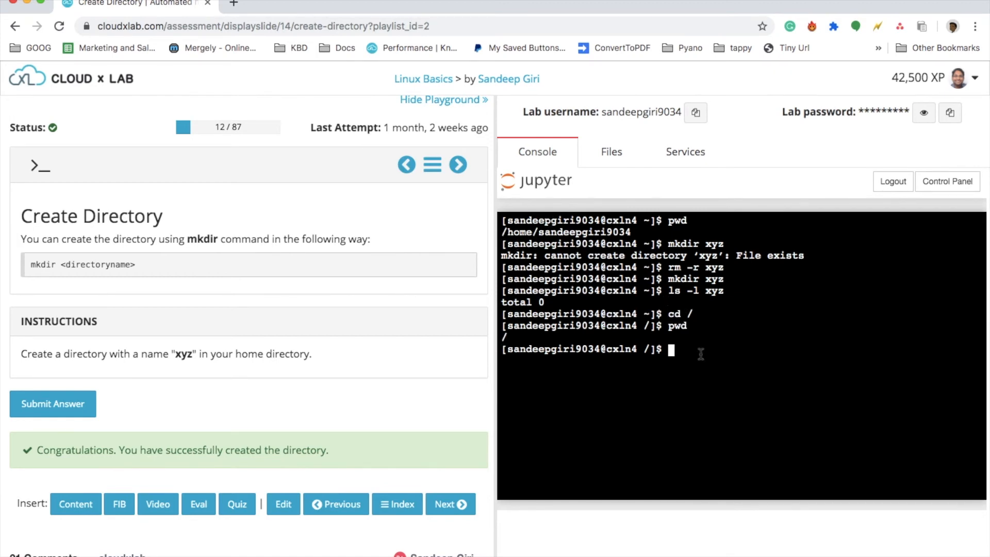
type("mkdir")
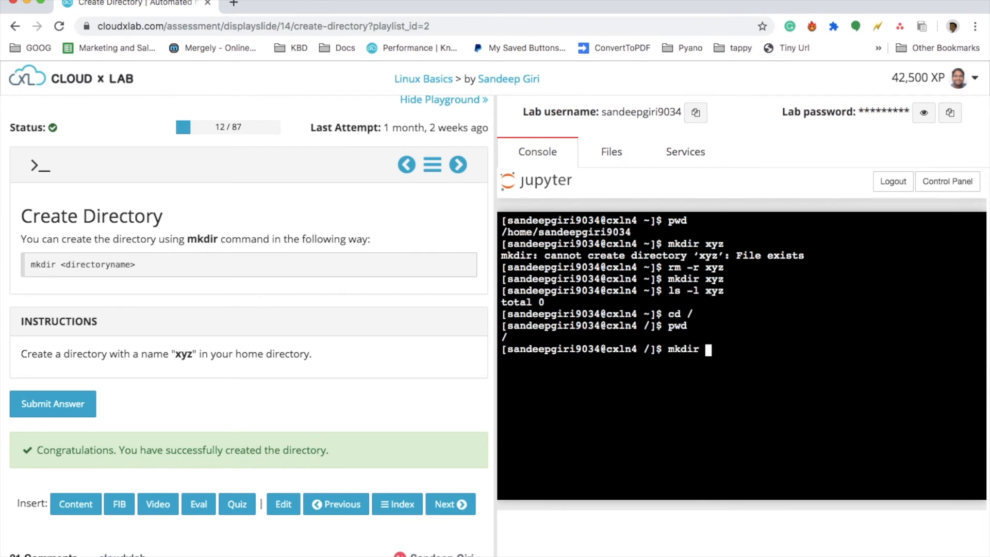
type("xyz")
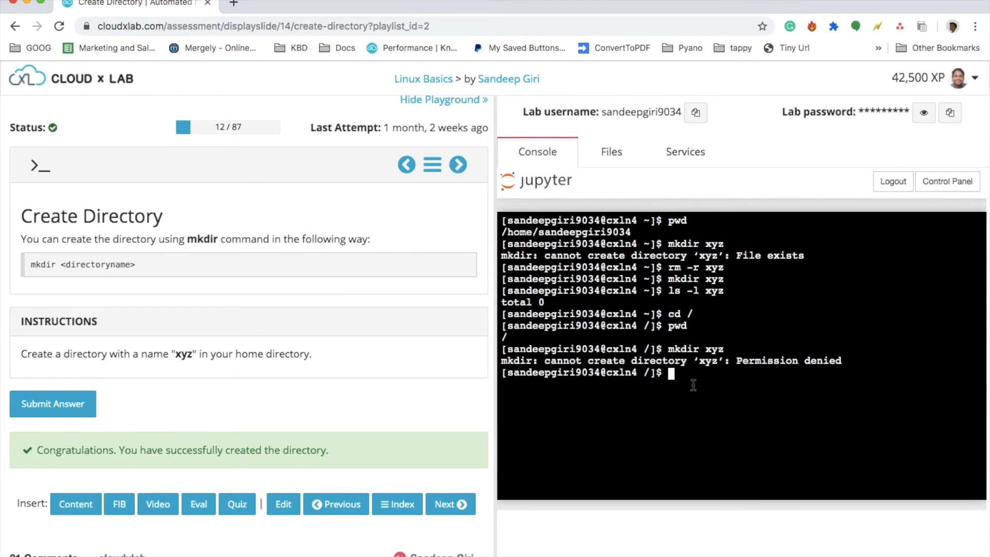
type("cd")
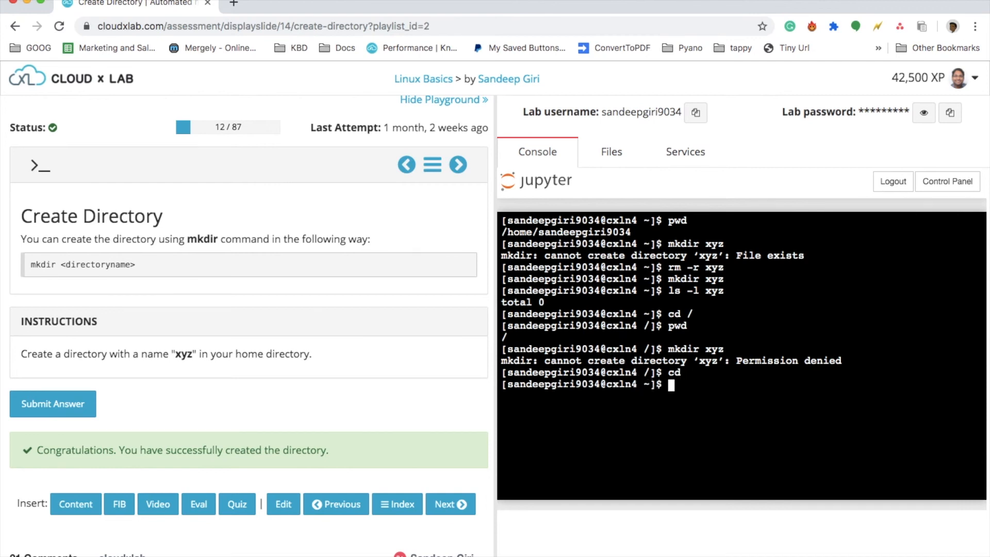
Step: Run pwd to confirm the location is /home/sandeepgiri9034
type("pwd")
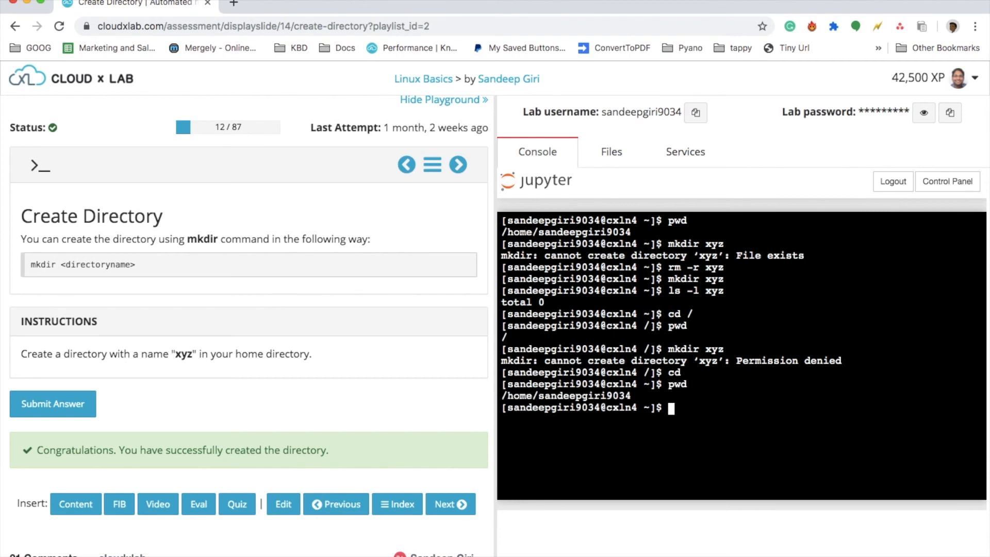
mouse_move(694, 514)
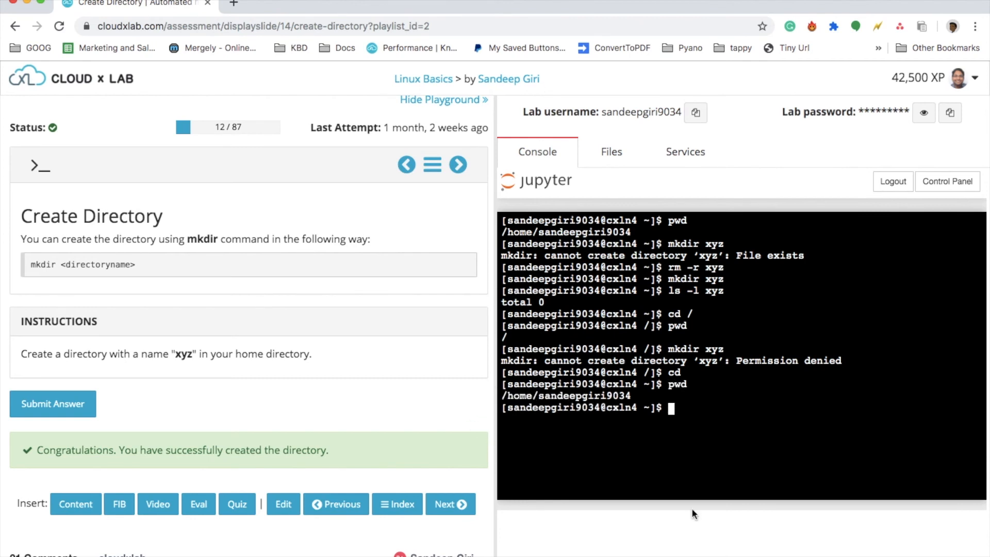
mouse_move(397, 374)
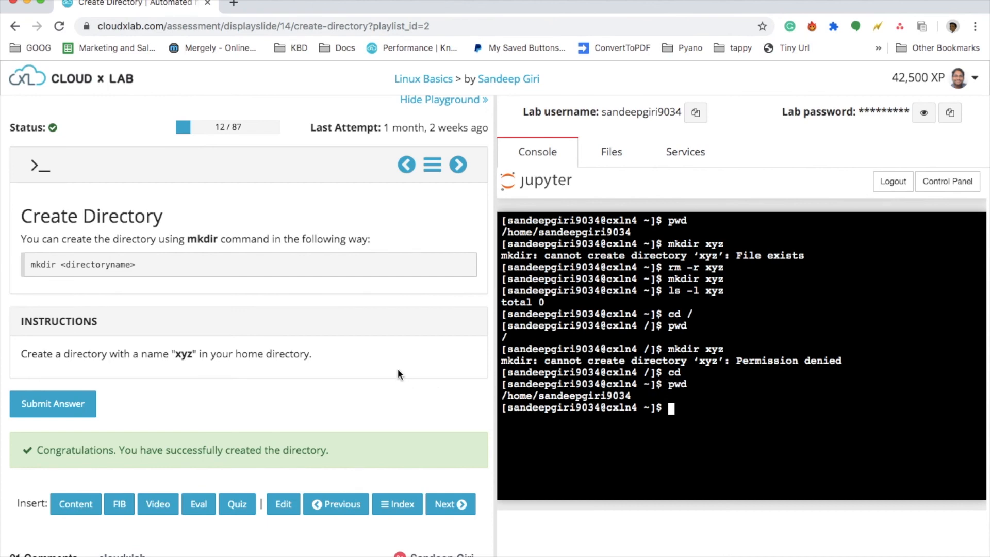
mouse_move(209, 396)
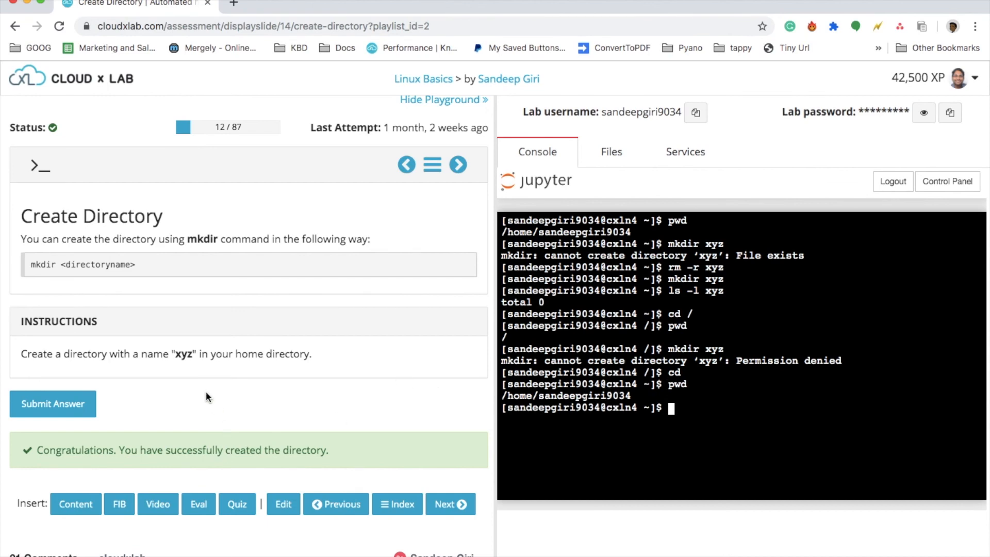
scroll("down", 3)
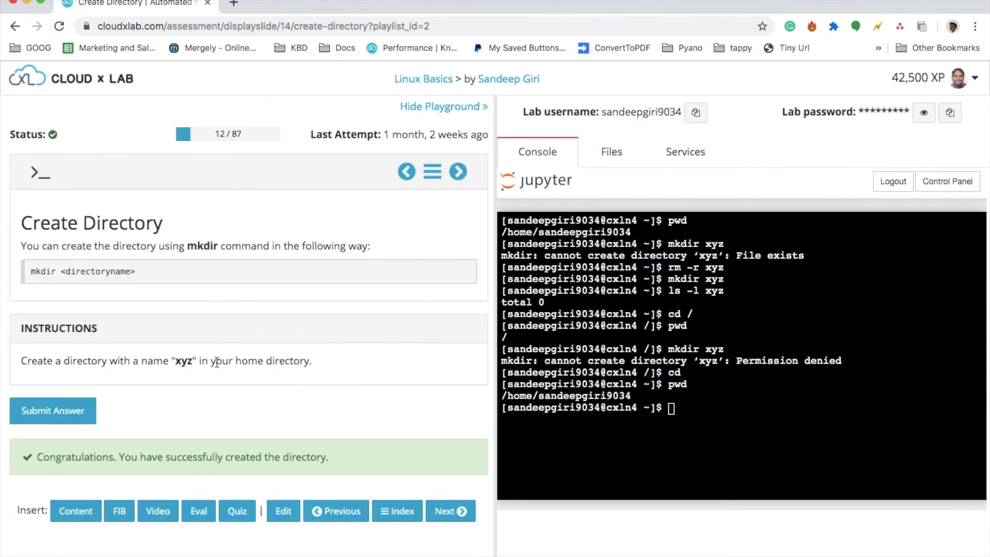
left_click_drag(21, 360, 312, 360)
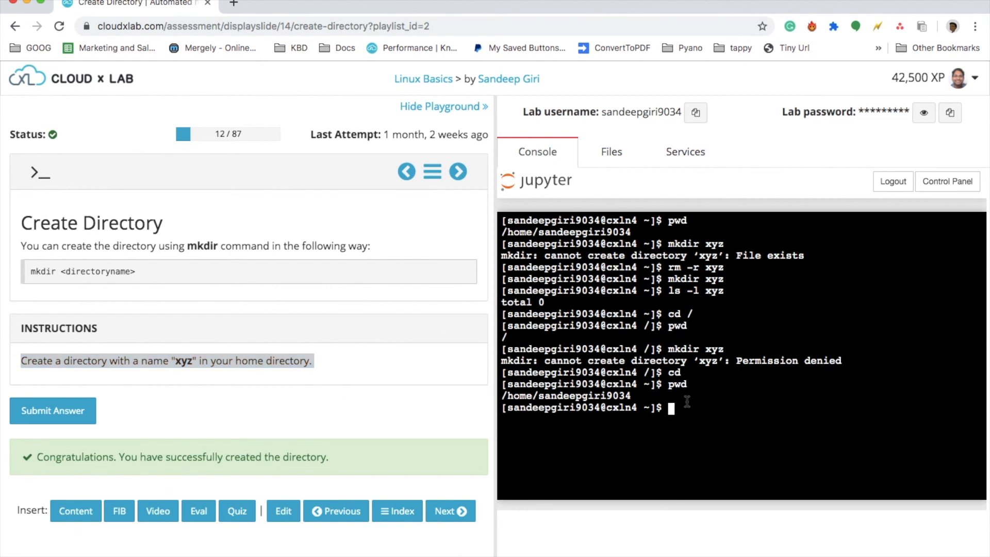
mouse_move(597, 419)
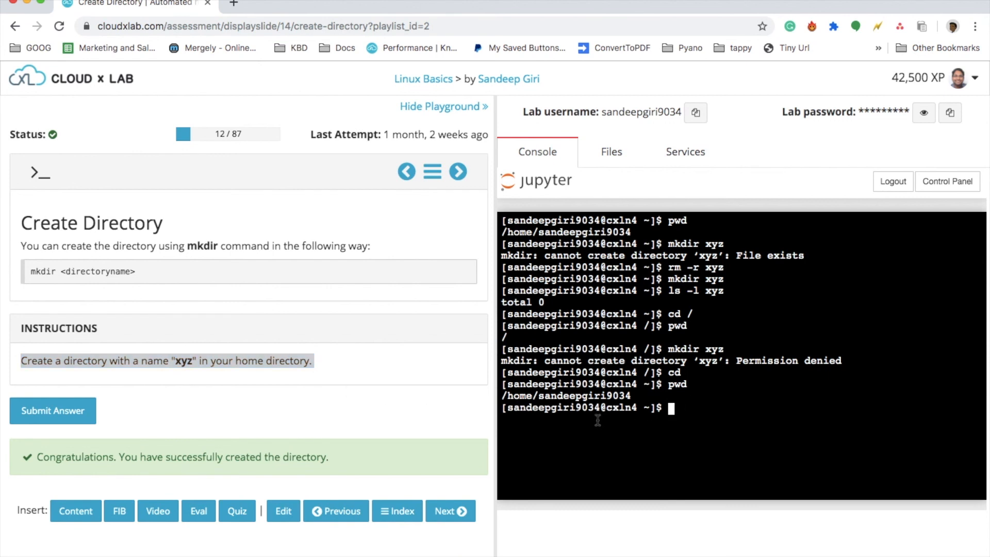
mouse_move(558, 100)
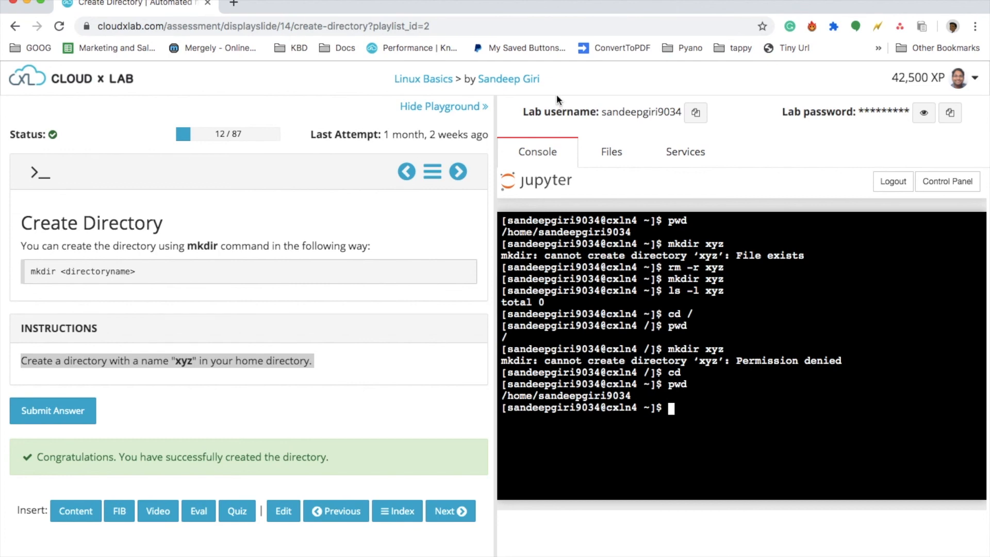